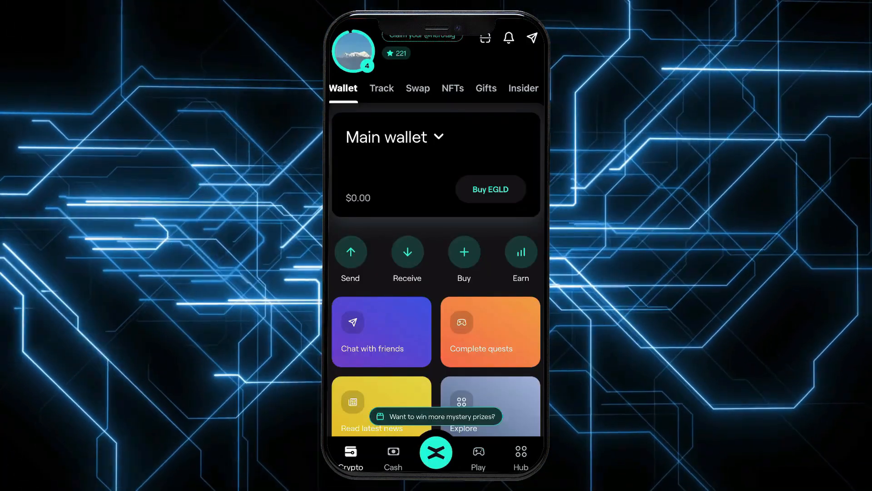
Open the profile side menu from the wallet home avatar.
{"action": "left_click", "coordinate": [352, 52]}
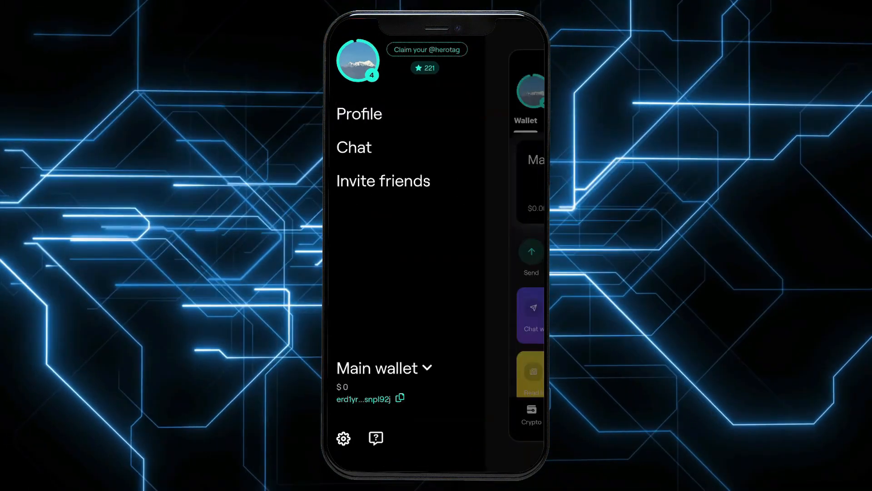
Go through Settings to the Price alert list for Binance, Bitcoin, eGold and Ethereum.
{"action": "left_click", "coordinate": [343, 438]}
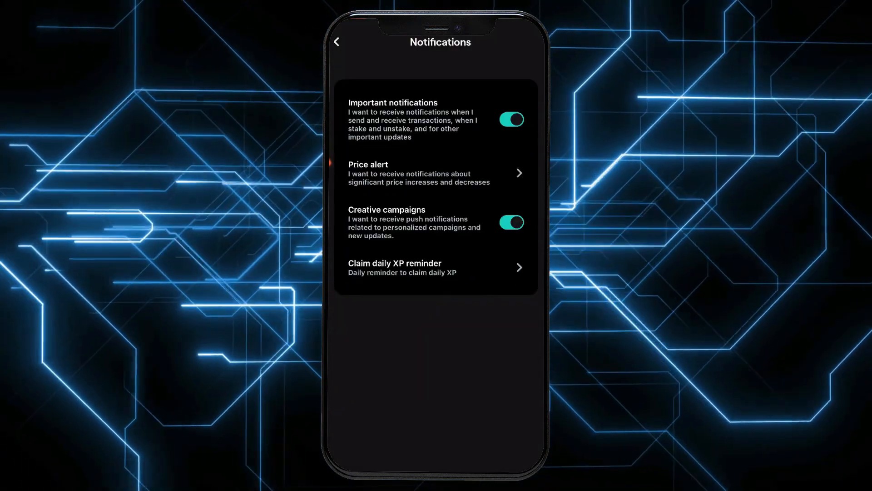
{"action": "left_click", "coordinate": [434, 173]}
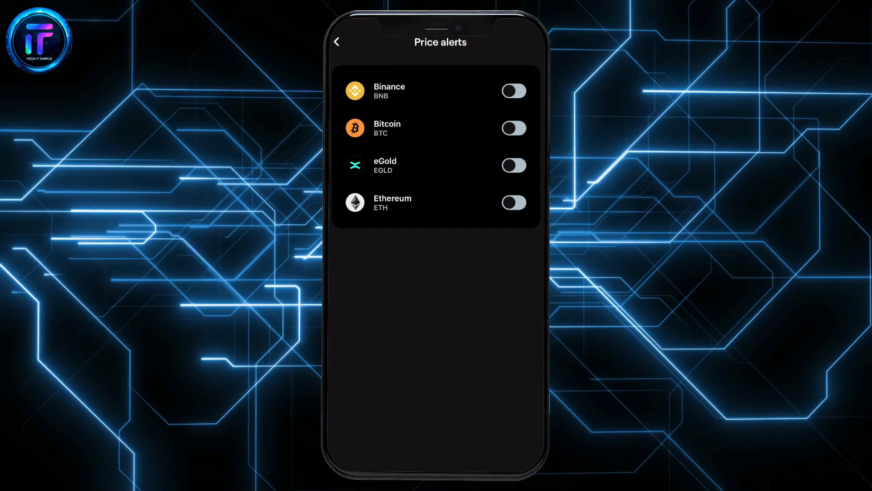
Switch on Binance, Bitcoin and eGold price alerts, then return to wallet home.
{"action": "left_click", "coordinate": [513, 91]}
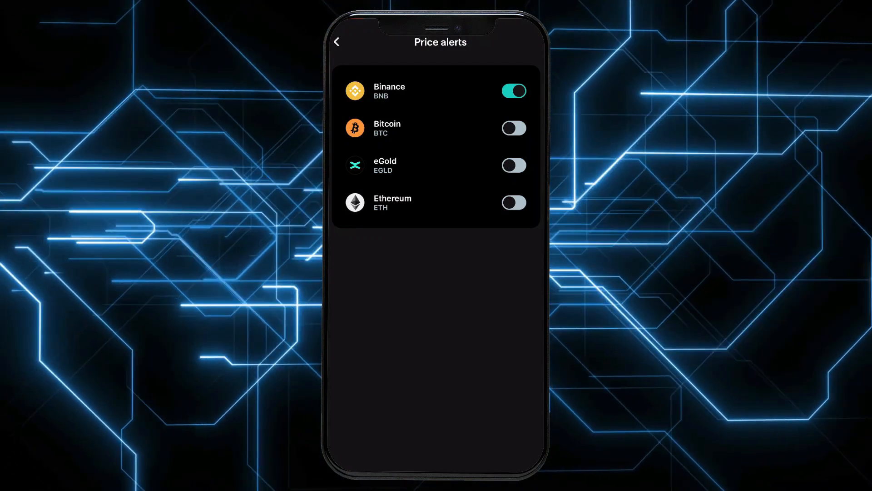
{"action": "left_click", "coordinate": [513, 128]}
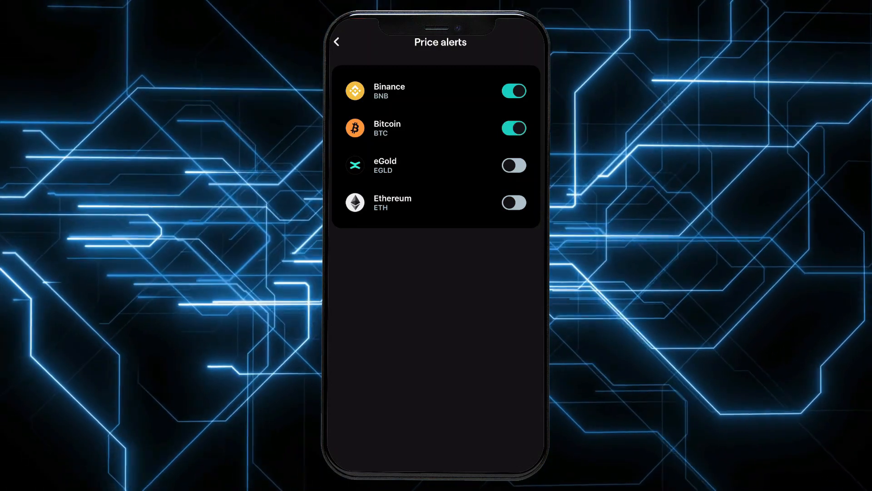
{"action": "left_click", "coordinate": [513, 164]}
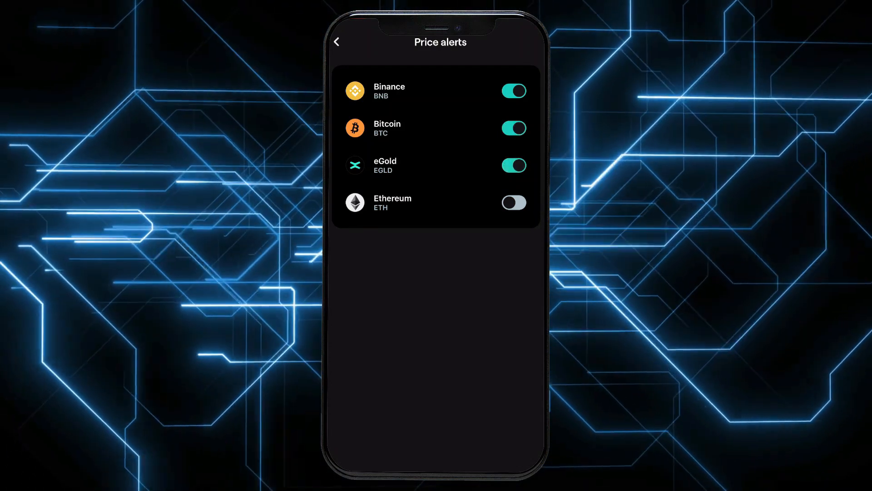
{"action": "left_click", "coordinate": [337, 41]}
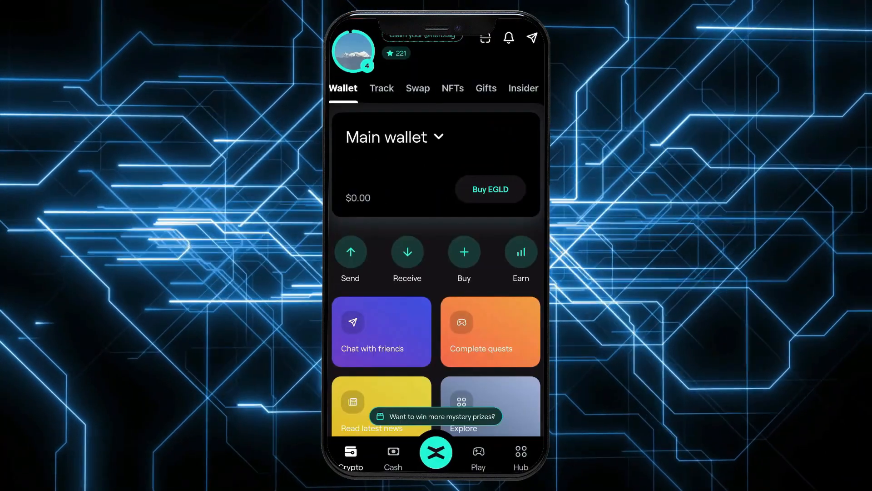